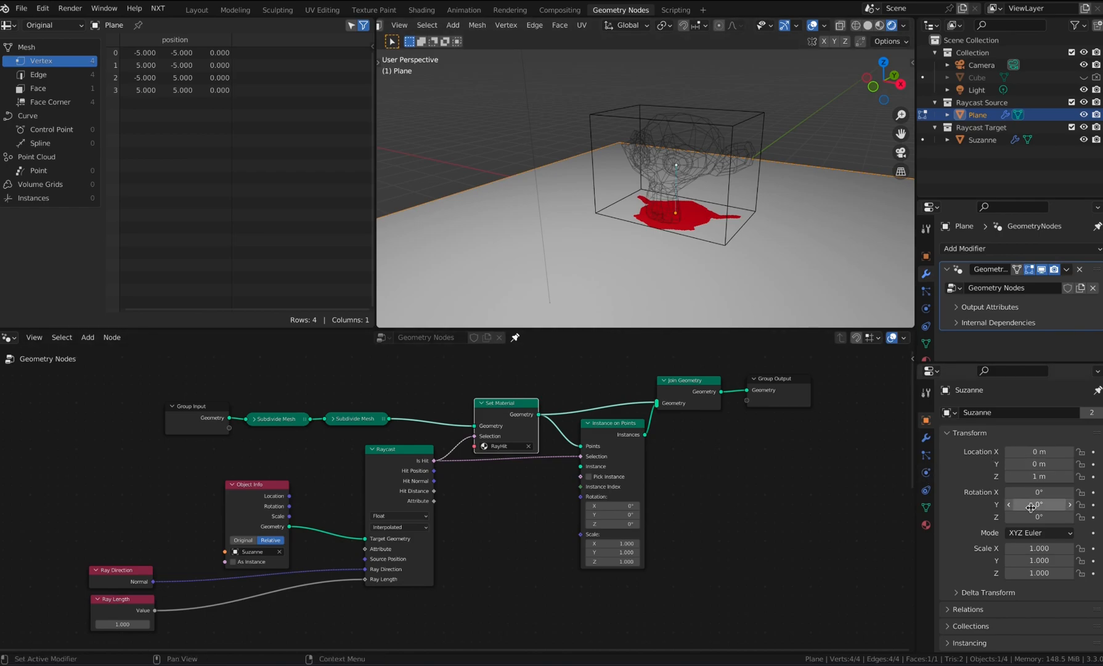
- Set Ray Length to 2 and return Suzanne's Location Z to 1 m so the hit patch shows
{"action": "double_click", "coordinate": [120, 624]}
{"action": "type", "text": "2.000"}
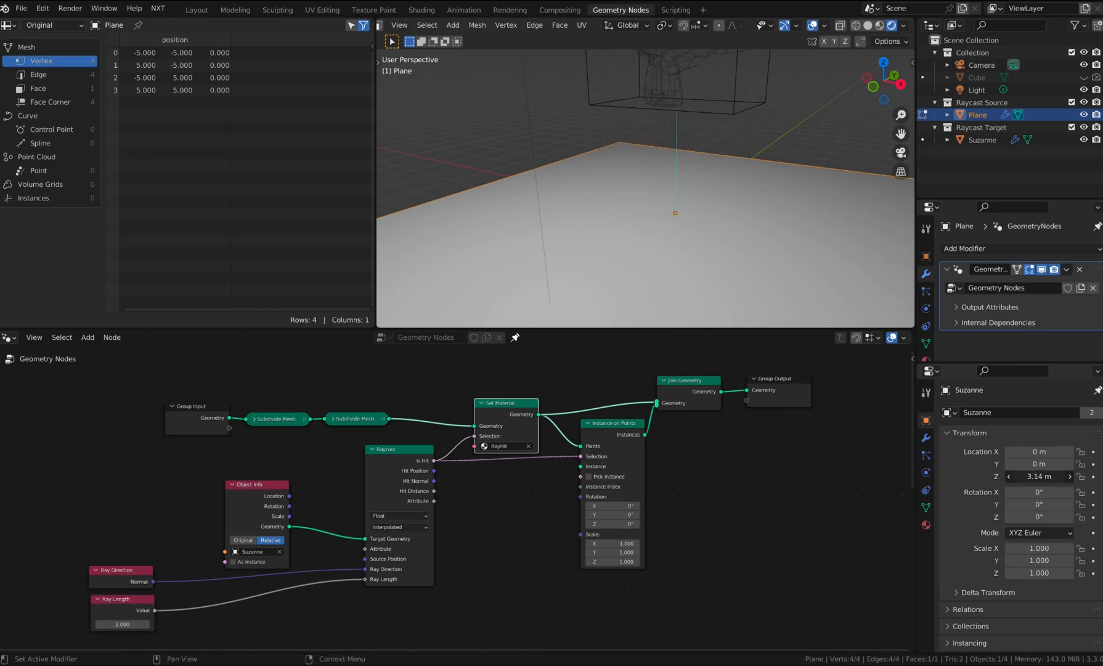
{"action": "left_click_drag", "start_coordinate": [1041, 475], "coordinate": [1024, 475]}
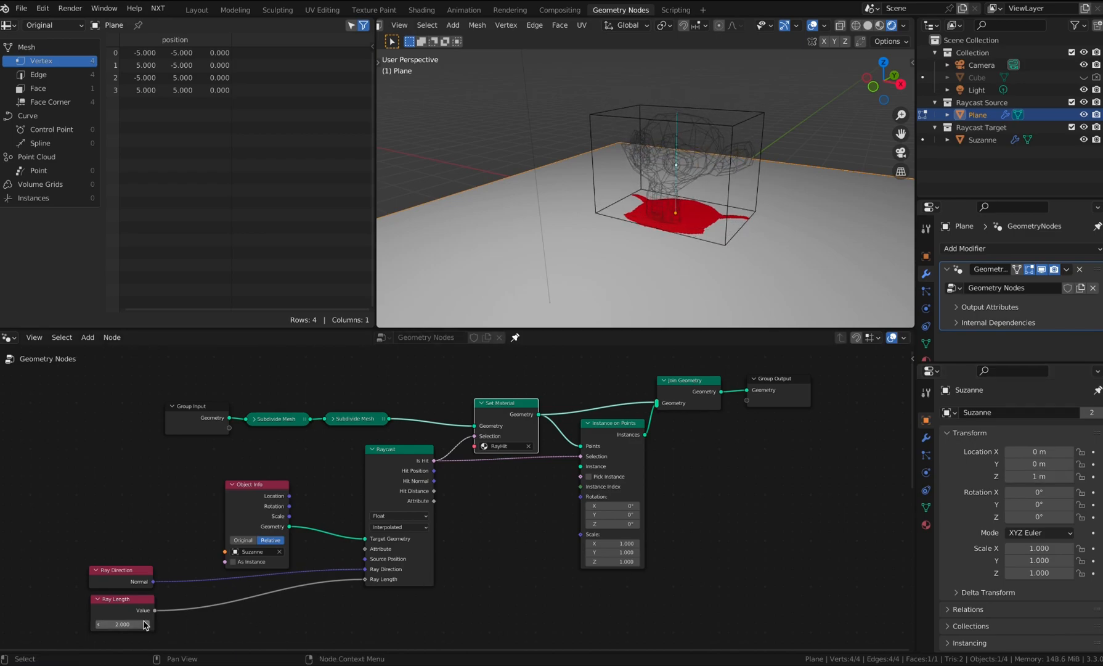
{"action": "left_click", "coordinate": [824, 25]}
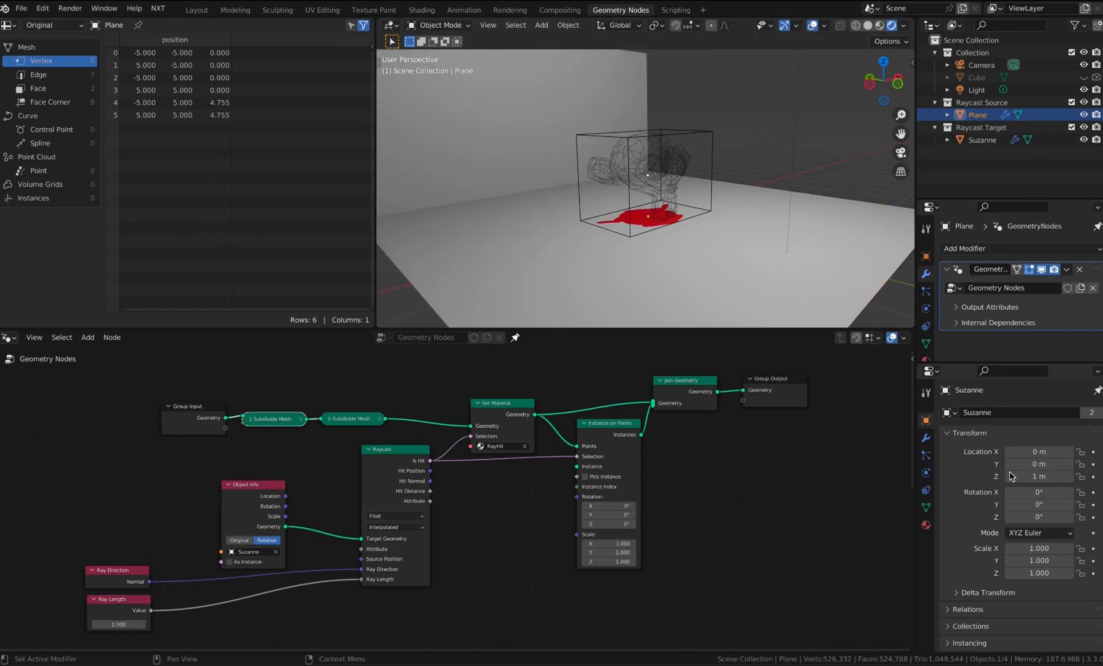
- Slide Suzanne back and forth along Location Y so its red silhouette moves across the wall
{"action": "left_click_drag", "start_coordinate": [1041, 464], "coordinate": [1013, 463]}
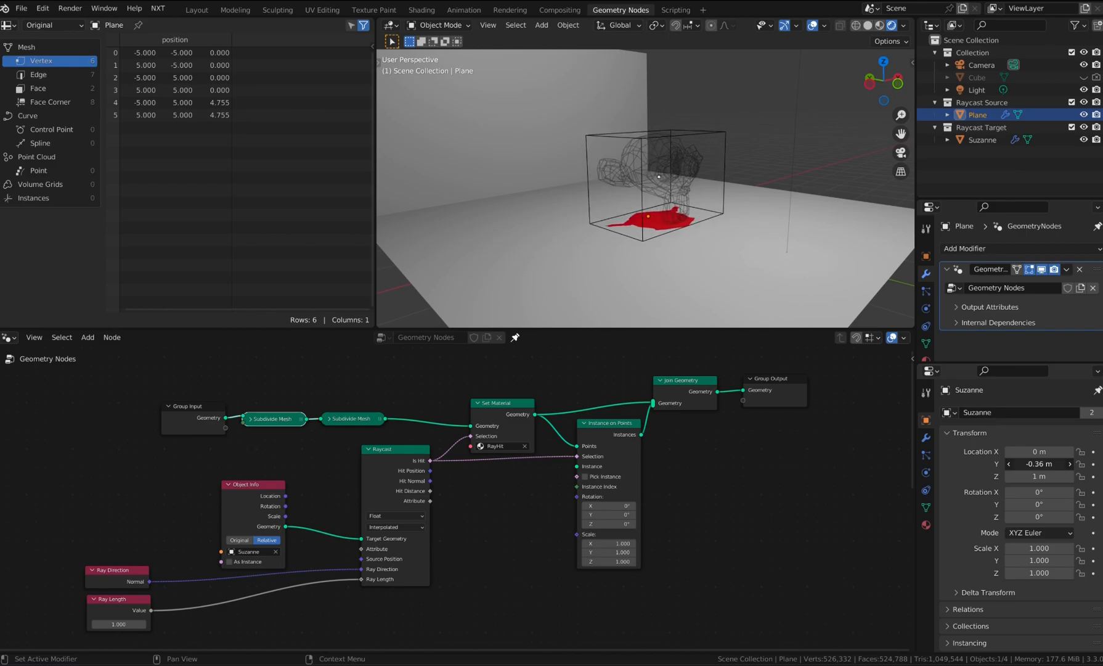
{"action": "left_click_drag", "start_coordinate": [1038, 463], "coordinate": [1038, 464]}
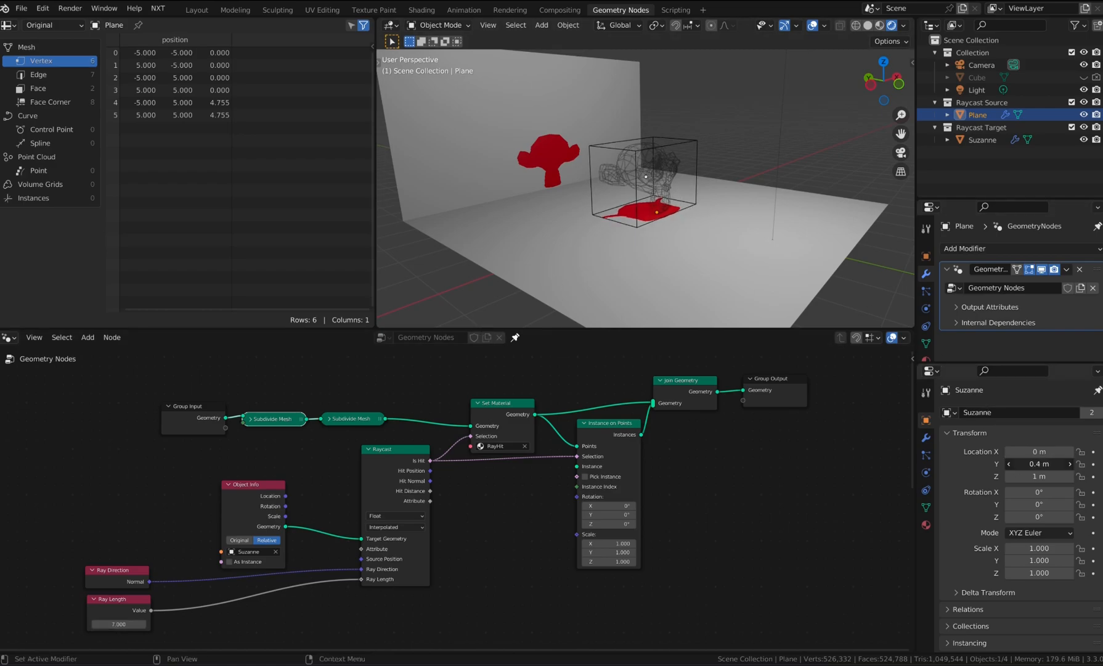
{"action": "left_click_drag", "start_coordinate": [1038, 464], "coordinate": [1026, 463]}
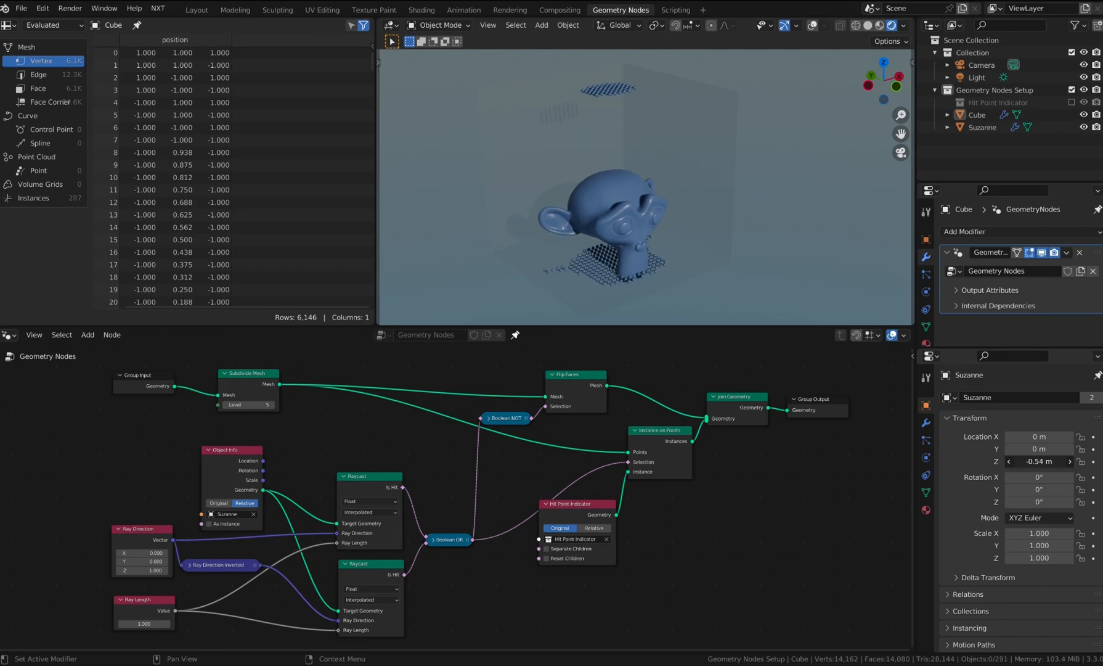
- Move Suzanne down in Z and along X inside the cube, shifting the sphere hit markers
{"action": "left_click_drag", "start_coordinate": [1038, 461], "coordinate": [1038, 450]}
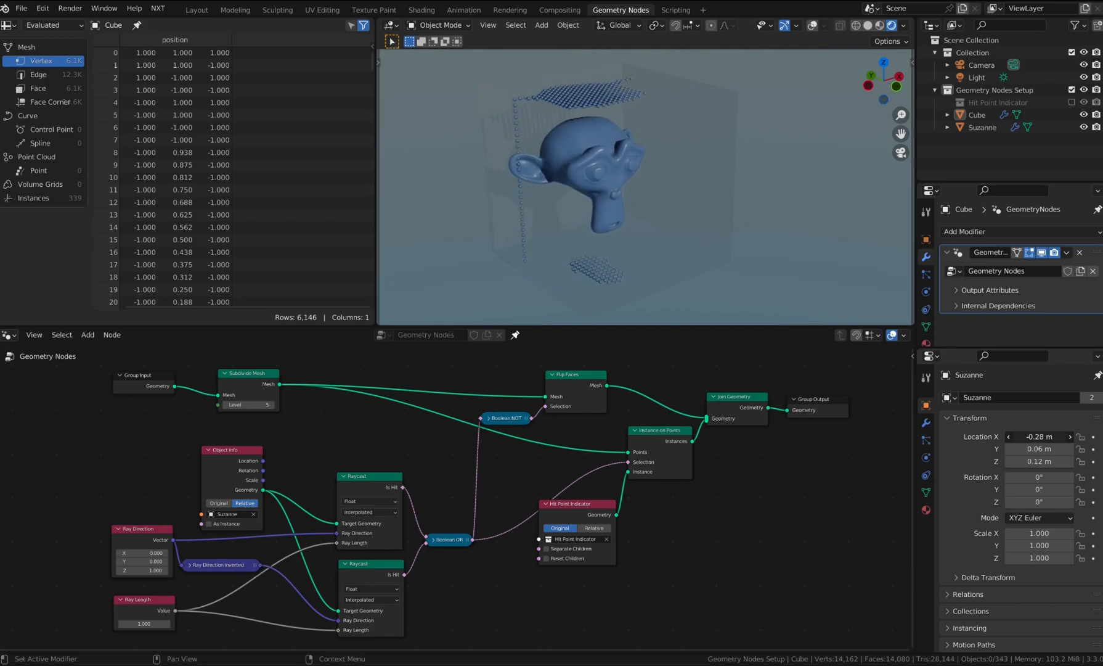
{"action": "left_click_drag", "start_coordinate": [1037, 436], "coordinate": [1063, 437]}
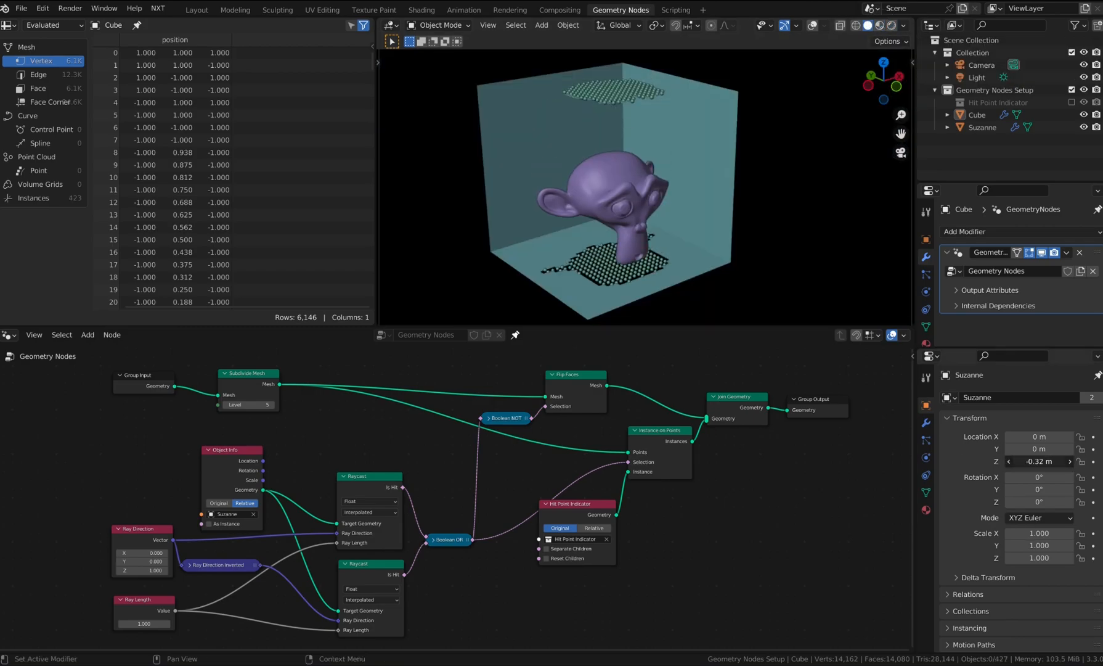
- Nudge Suzanne's Location Z, Y and X so the sphere hit patterns above and below reshape
{"action": "left_click_drag", "start_coordinate": [1041, 461], "coordinate": [1048, 461]}
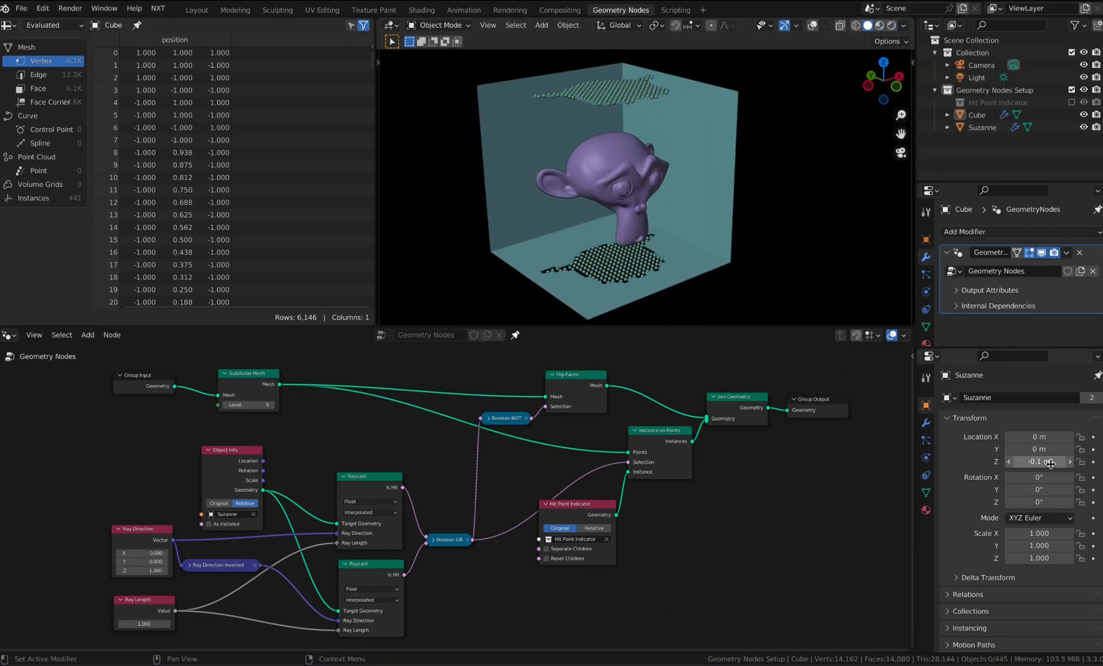
{"action": "left_click_drag", "start_coordinate": [1038, 448], "coordinate": [1038, 449]}
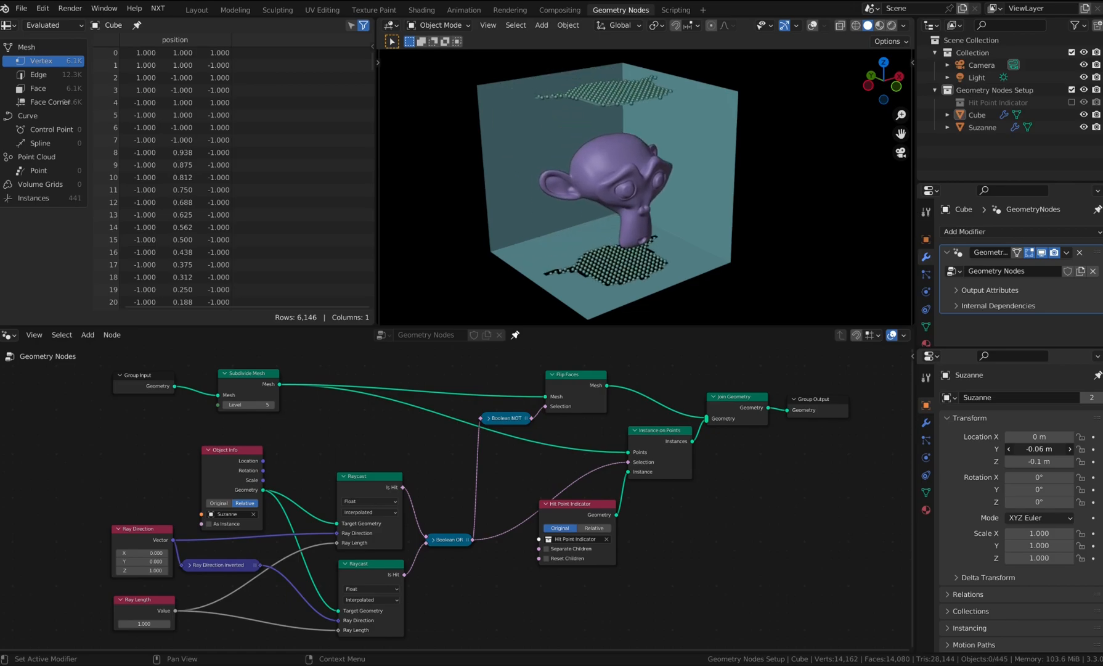
{"action": "left_click_drag", "start_coordinate": [1038, 449], "coordinate": [1021, 449]}
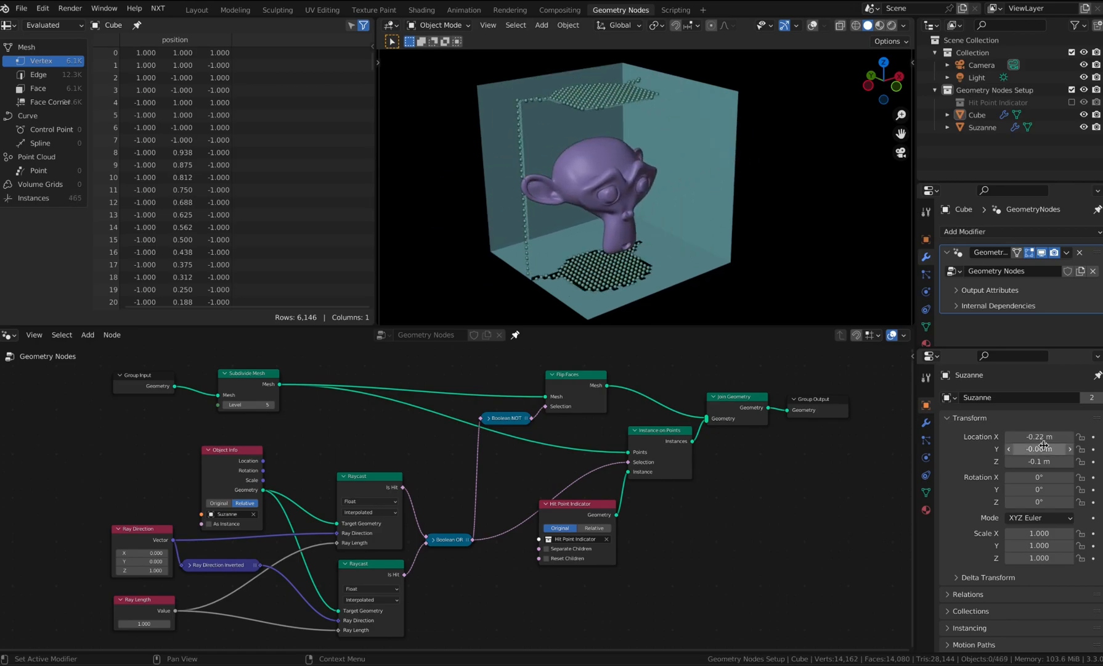